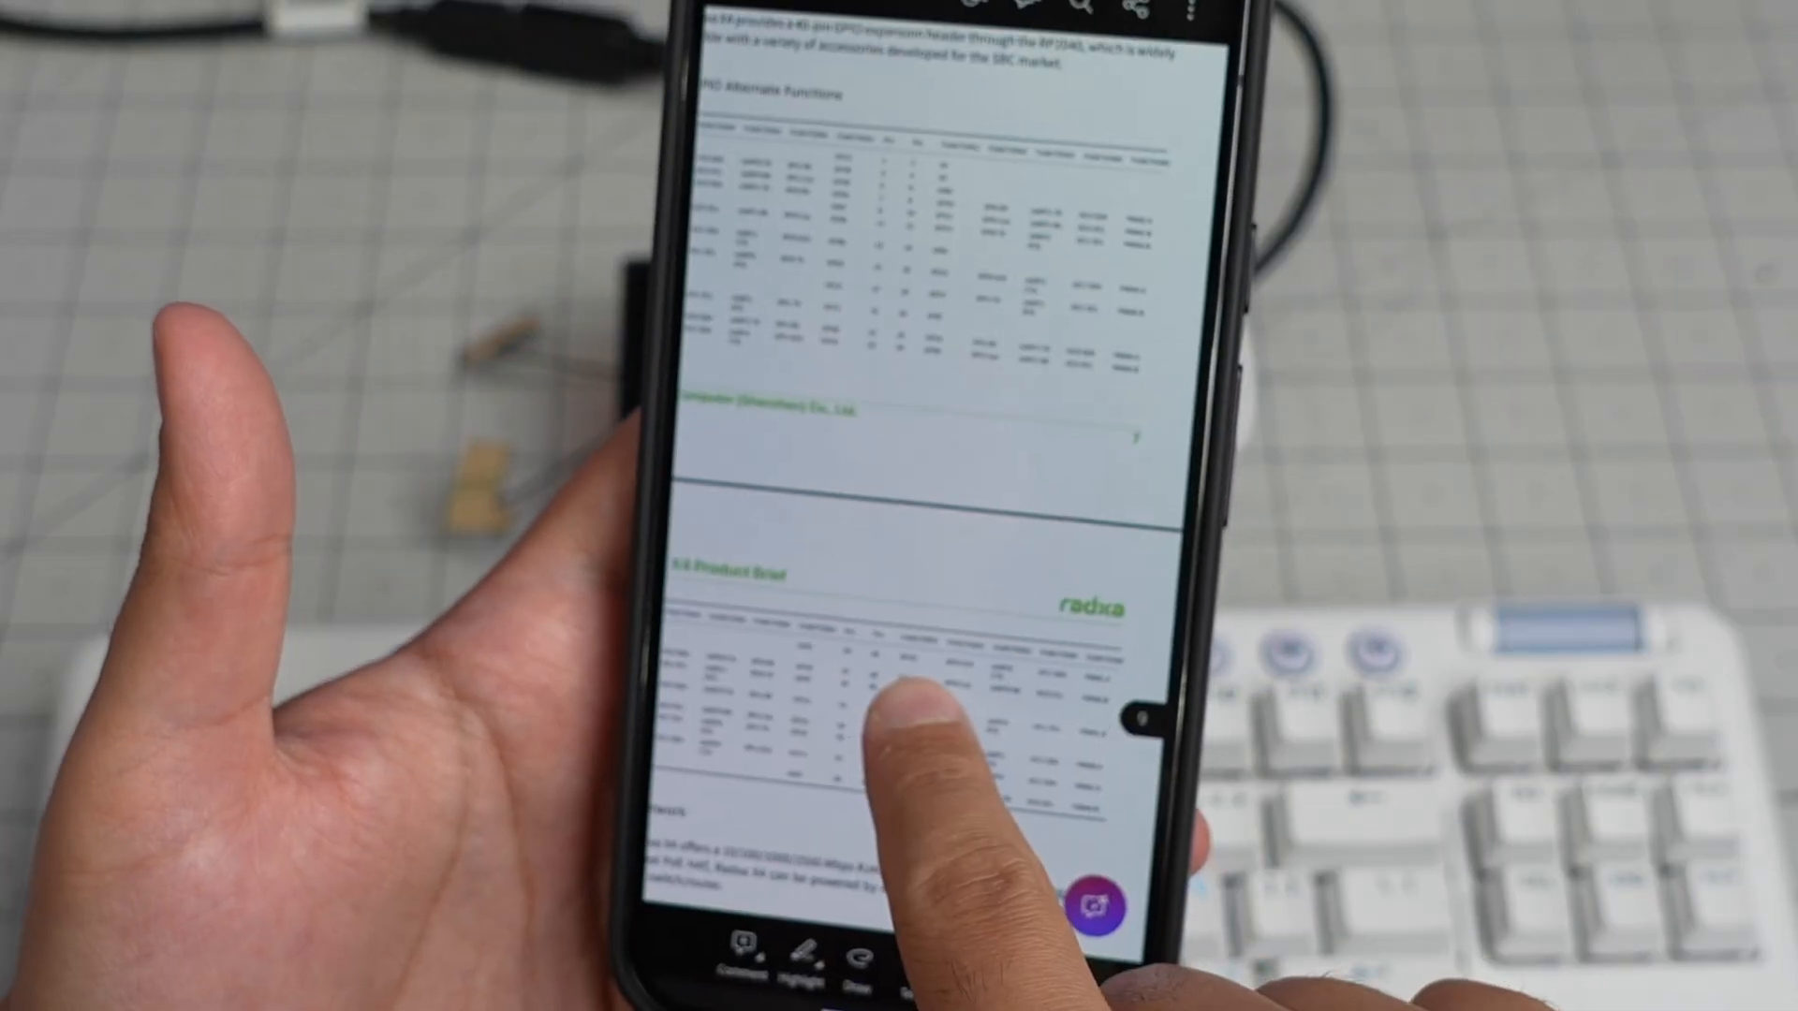
- Unlock the Ubuntu session by submitting the password
scroll("down", 3)
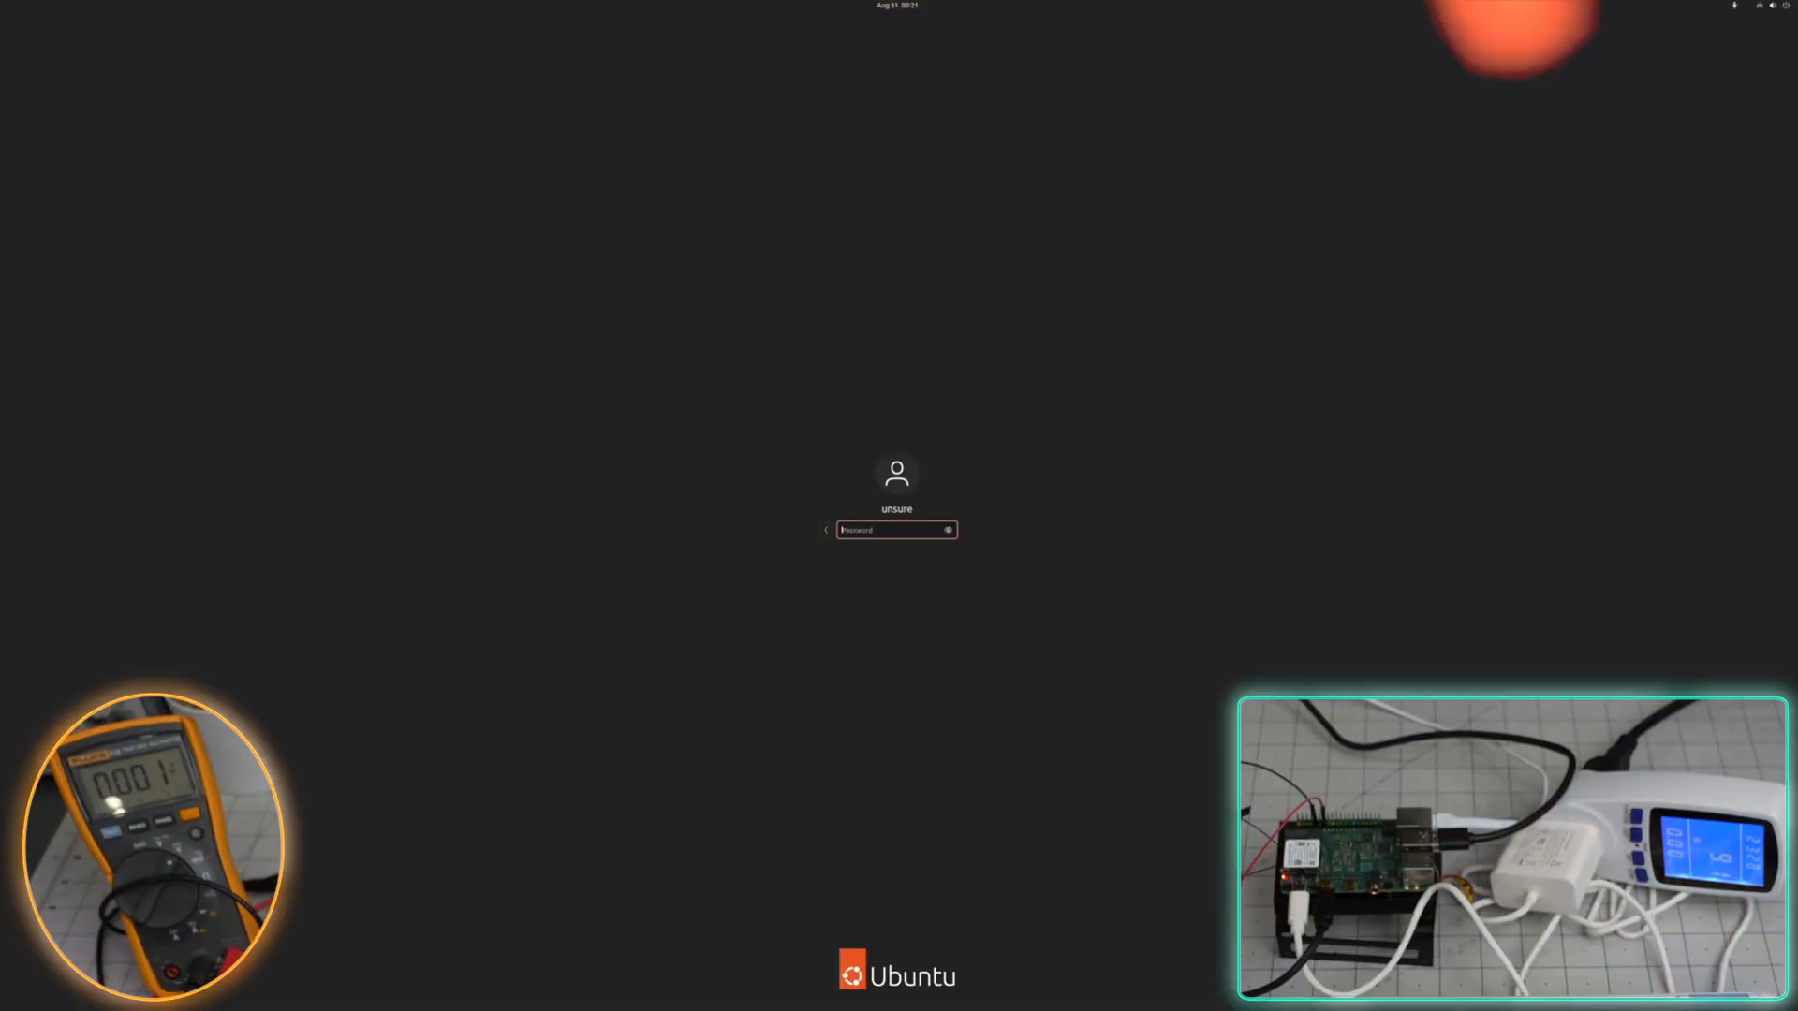
key("Return")
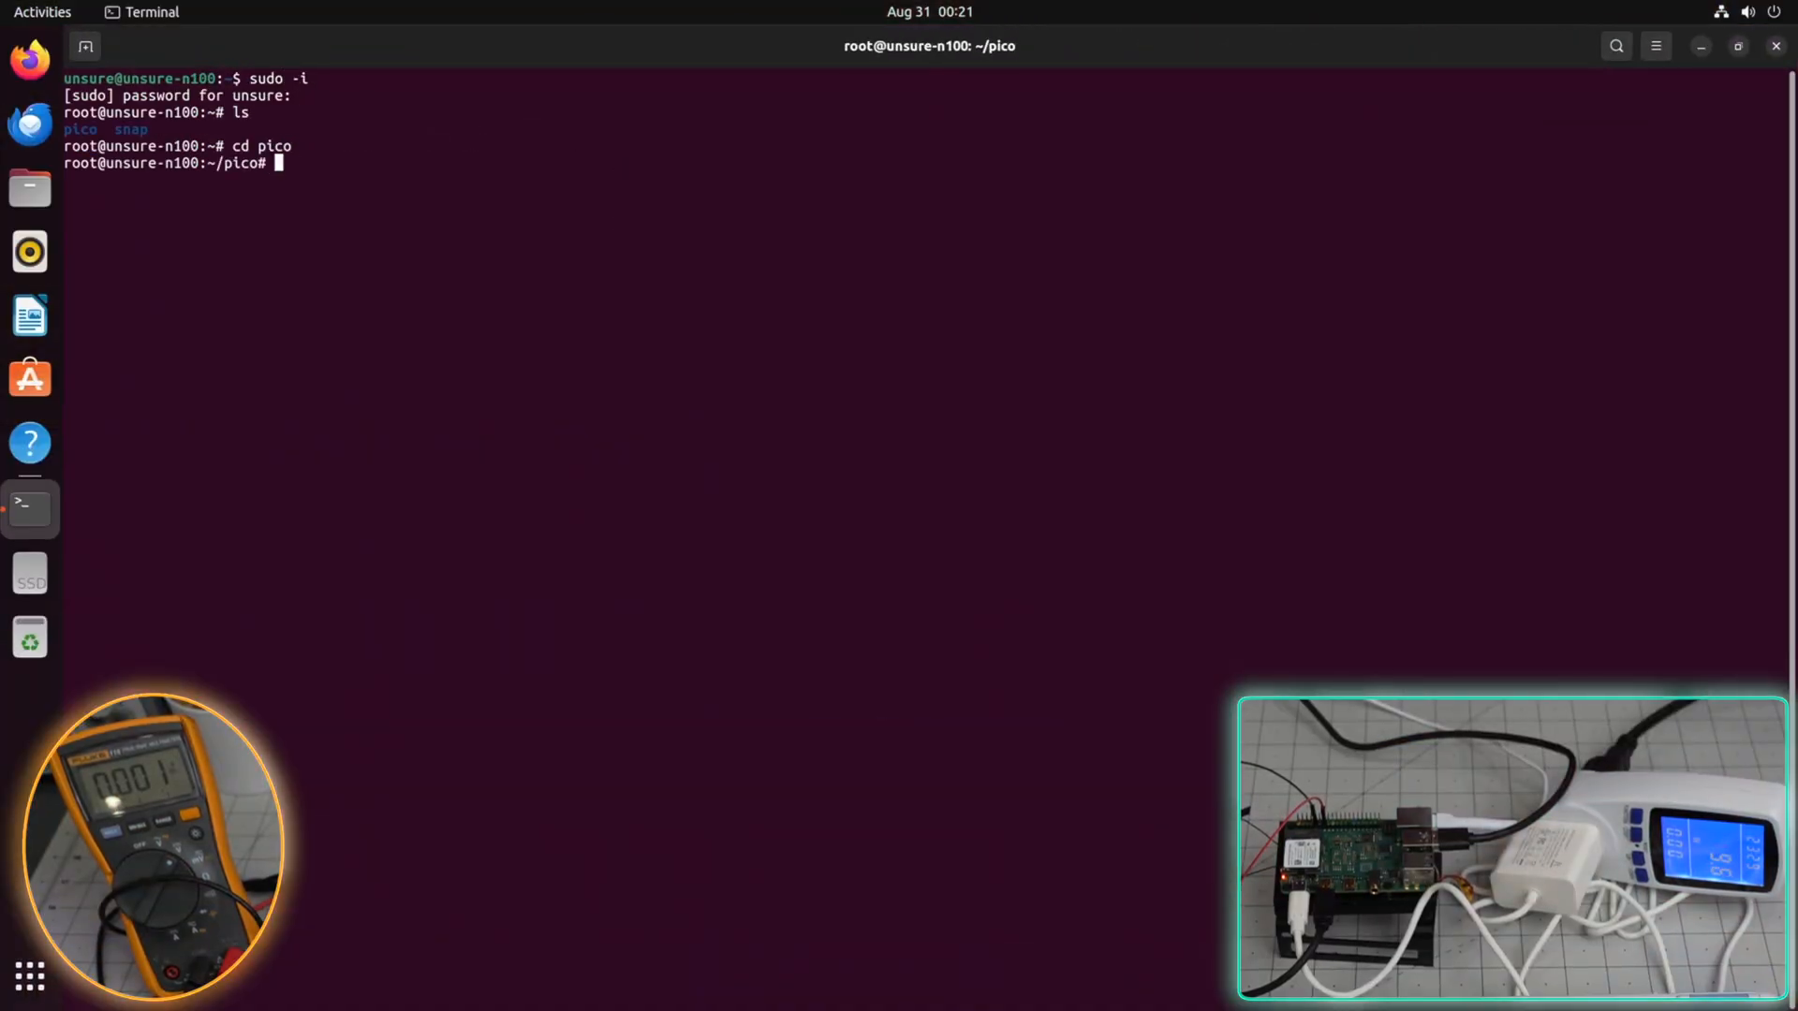
- List the pico-examples and build directories, then move into the blink folder
type("ls")
type("cd pico-examples/")
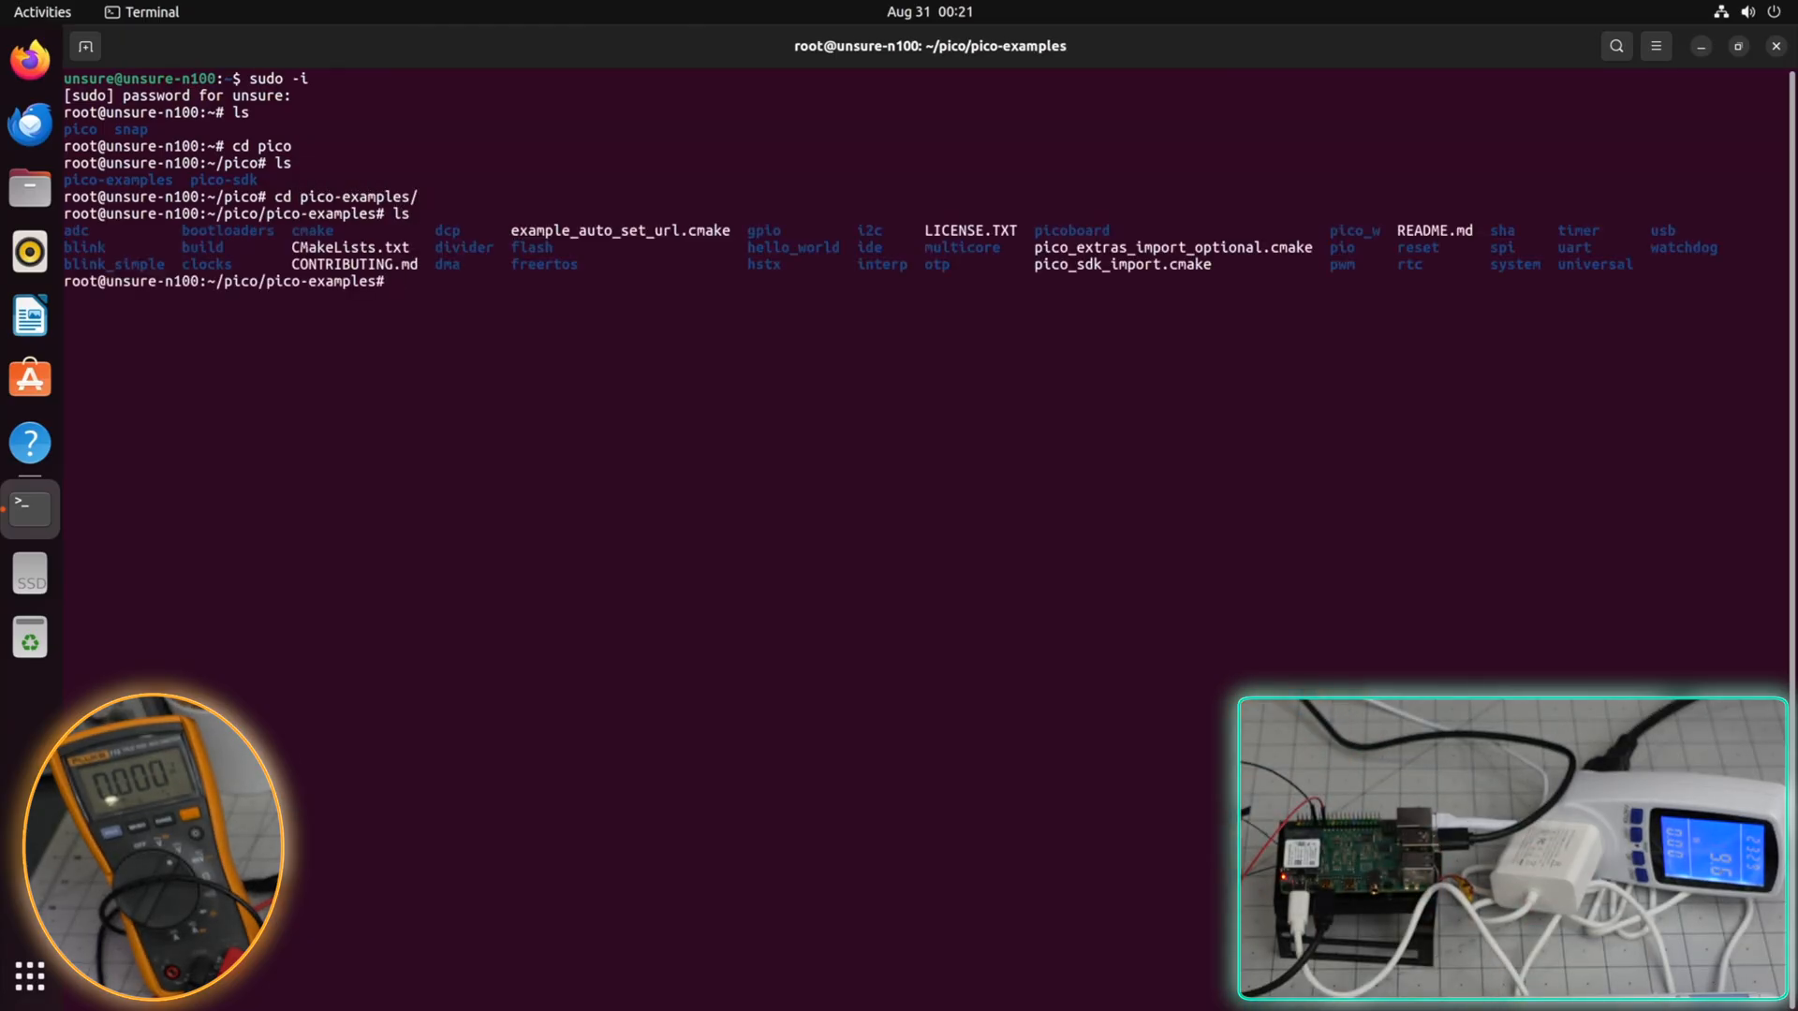
type("ls")
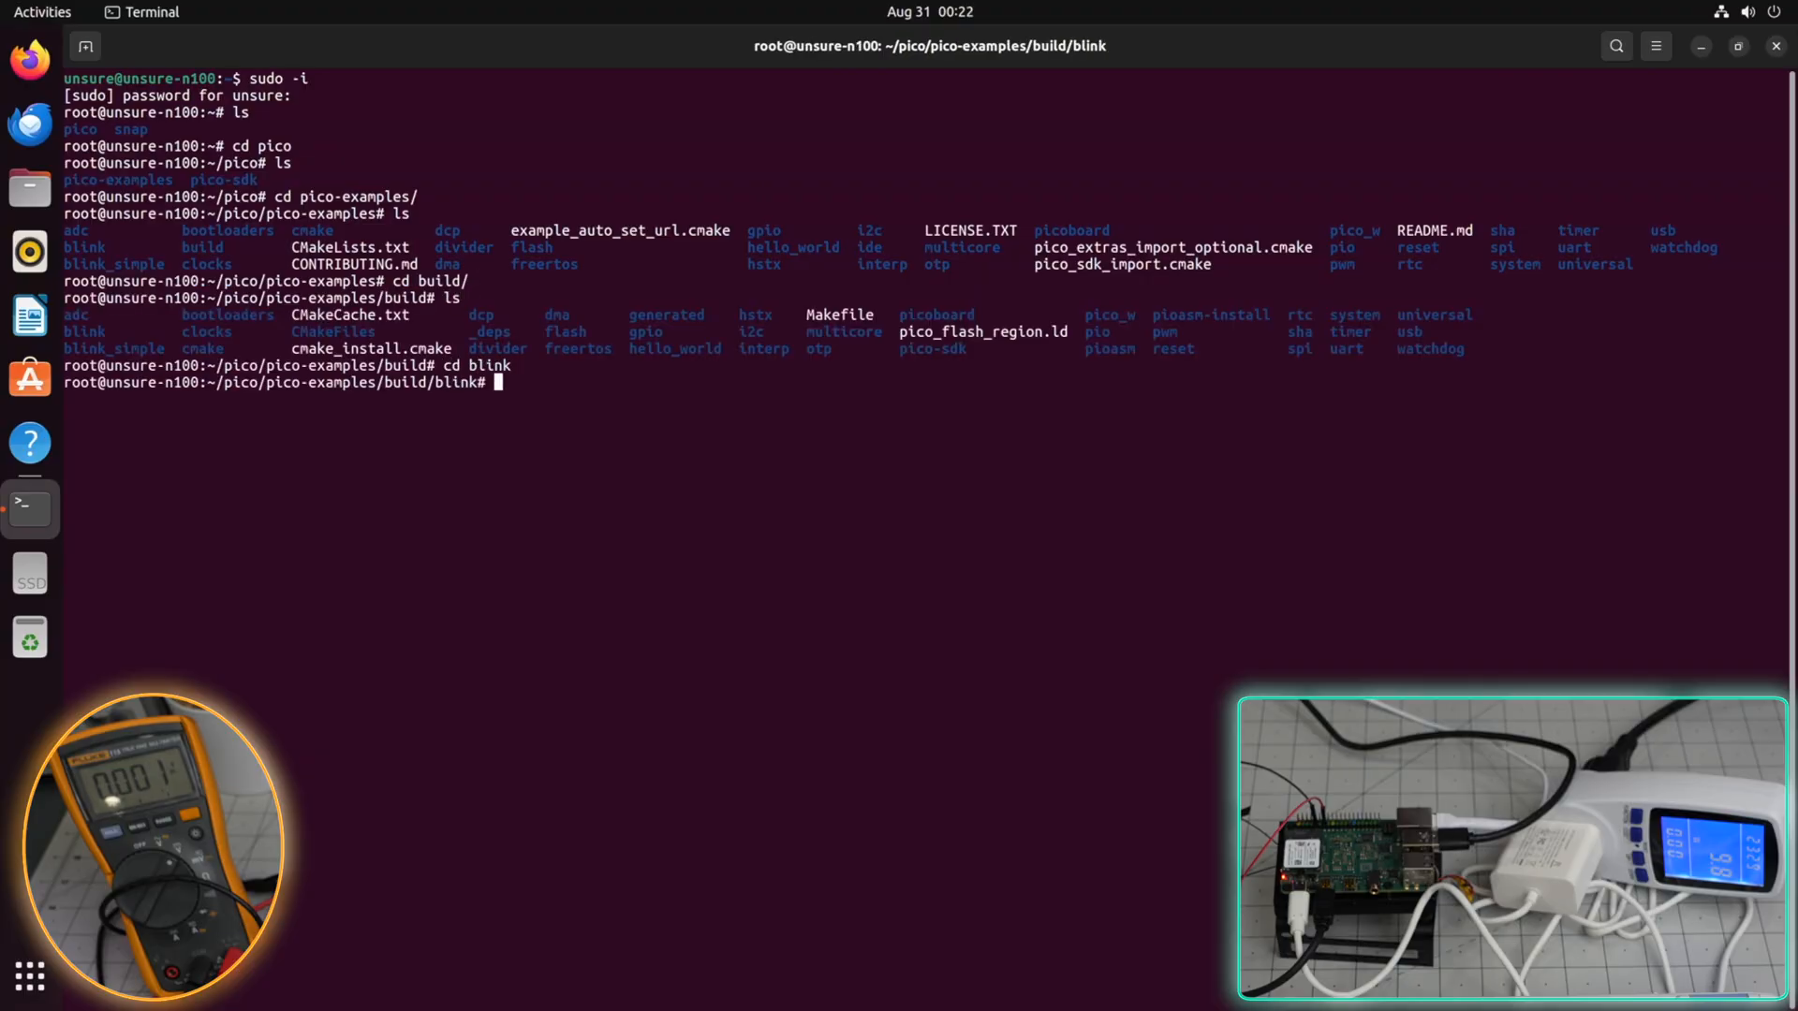
type("na")
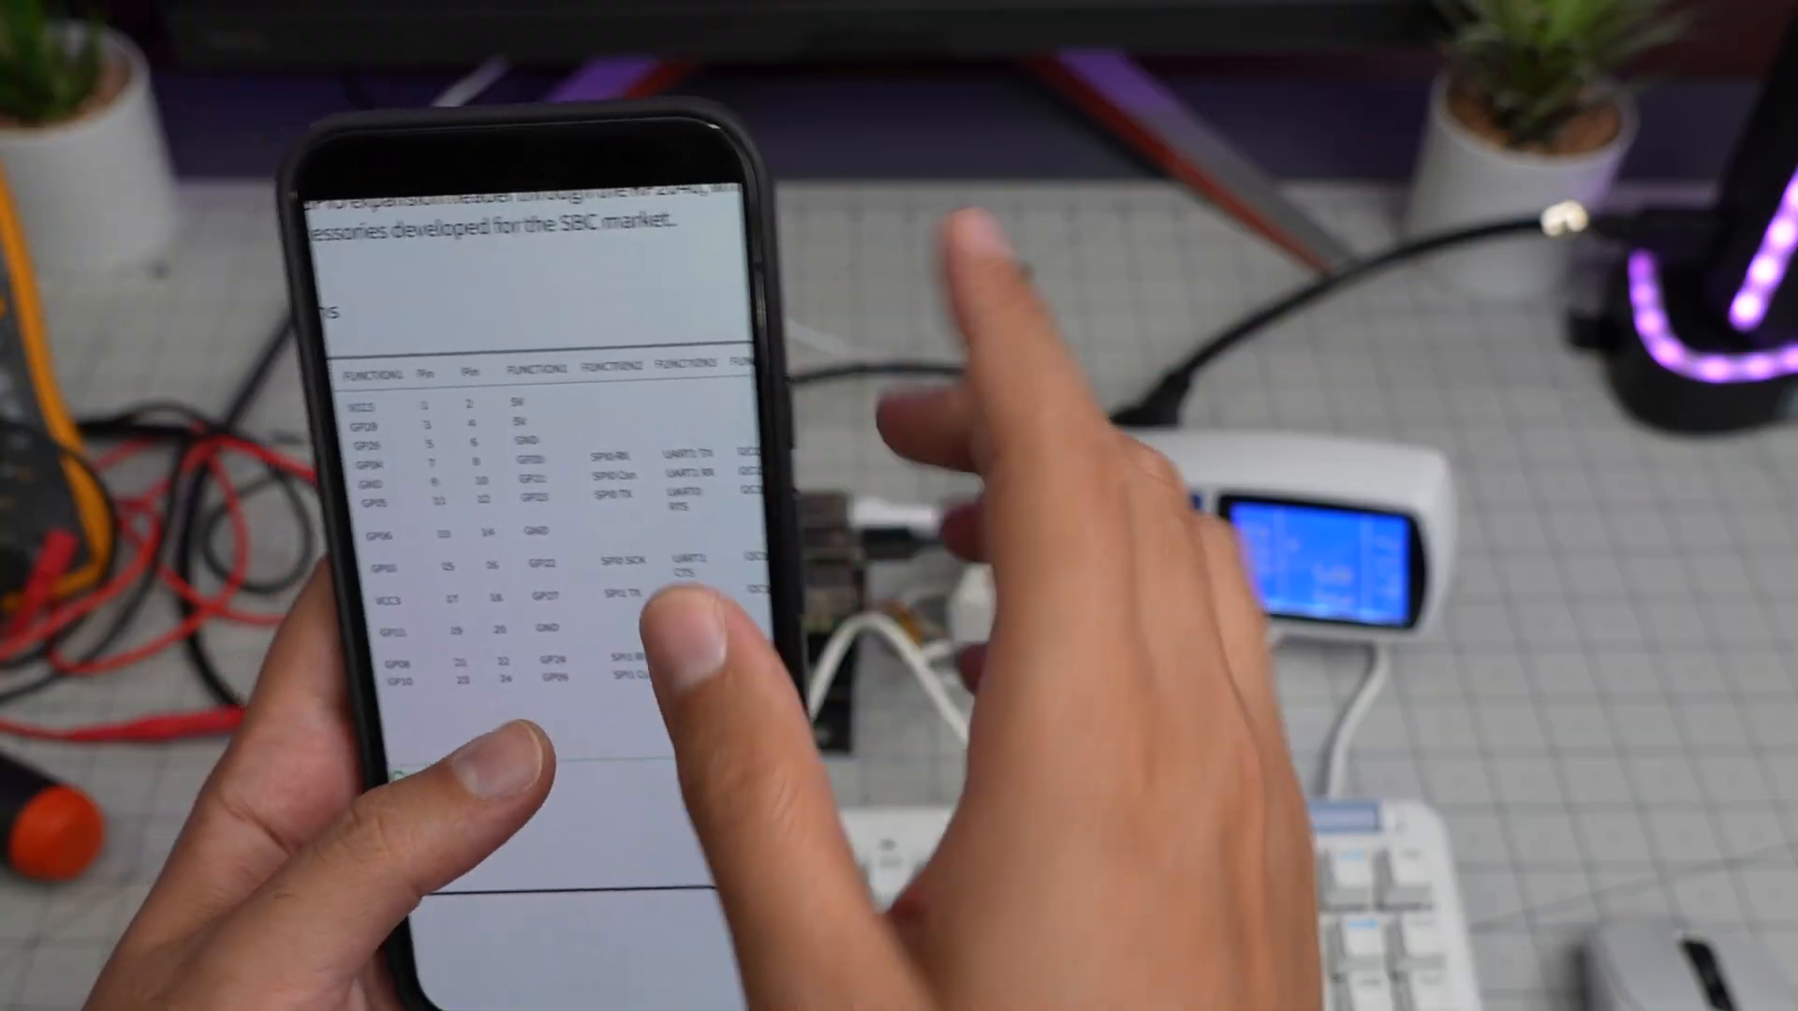
scroll("down", 3)
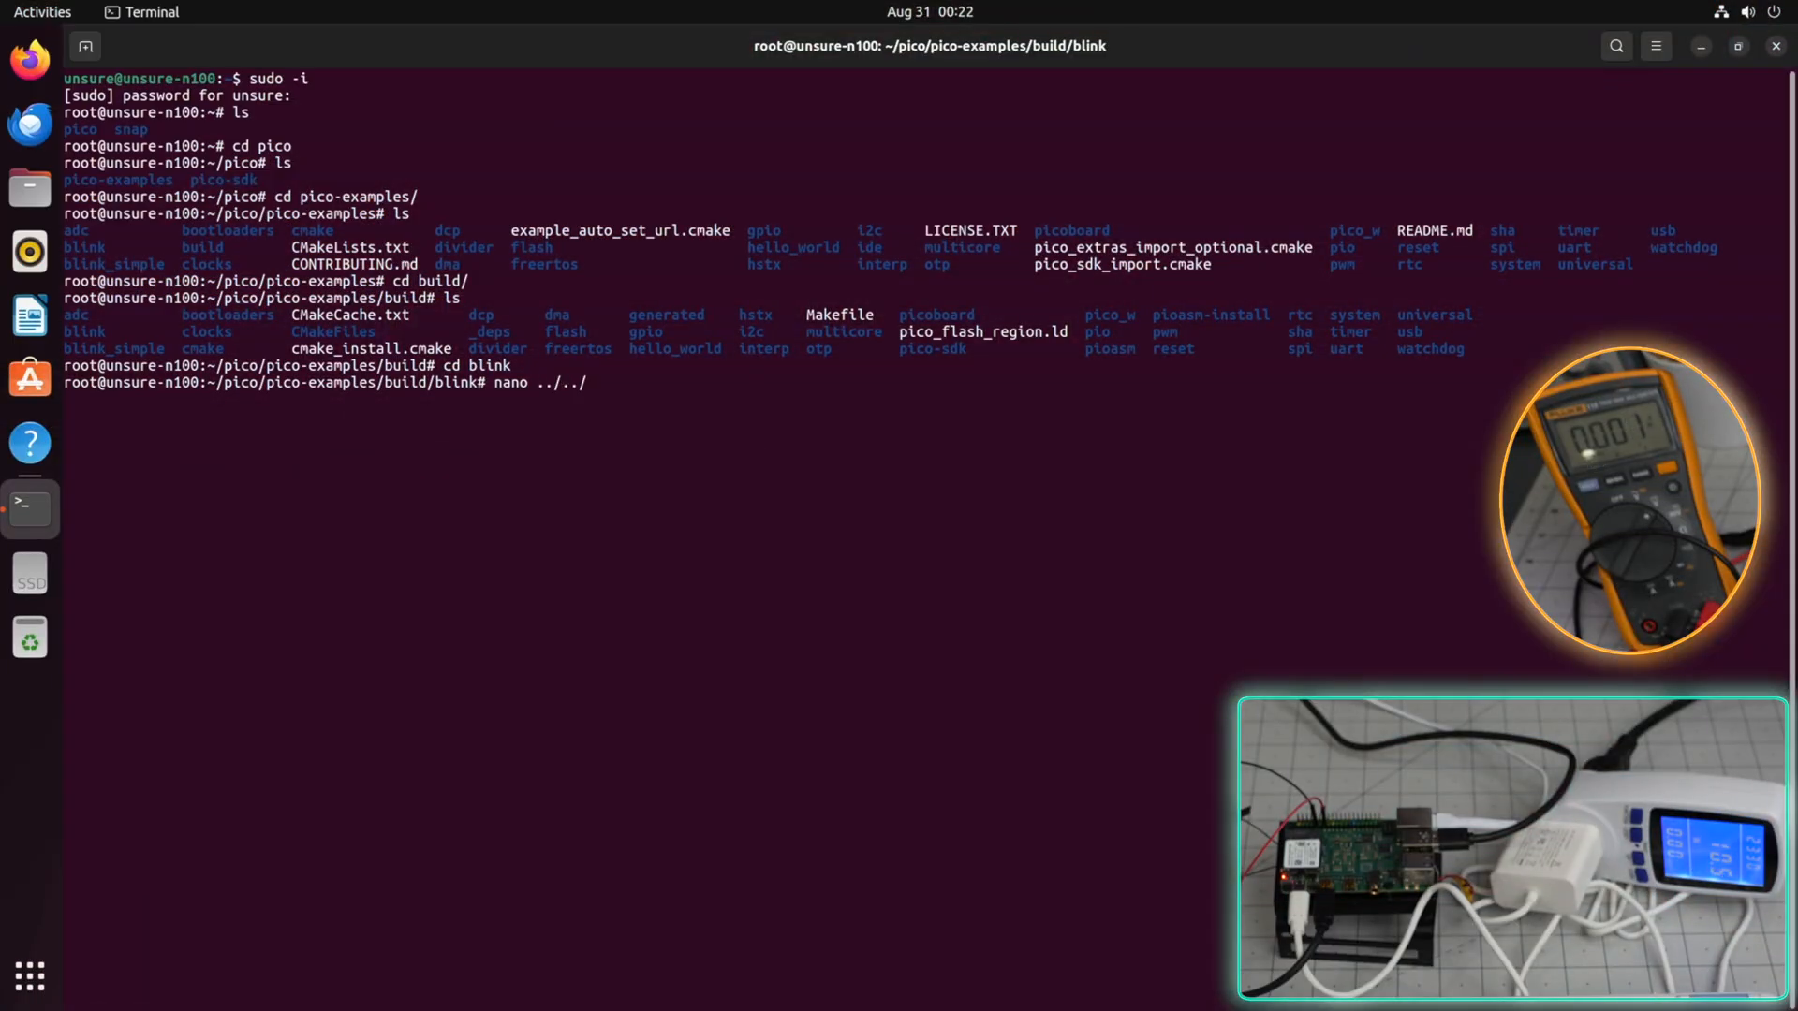
- Edit ../../blink/blink.c in nano so the LED pin is 6 and save it
type("blink/bl")
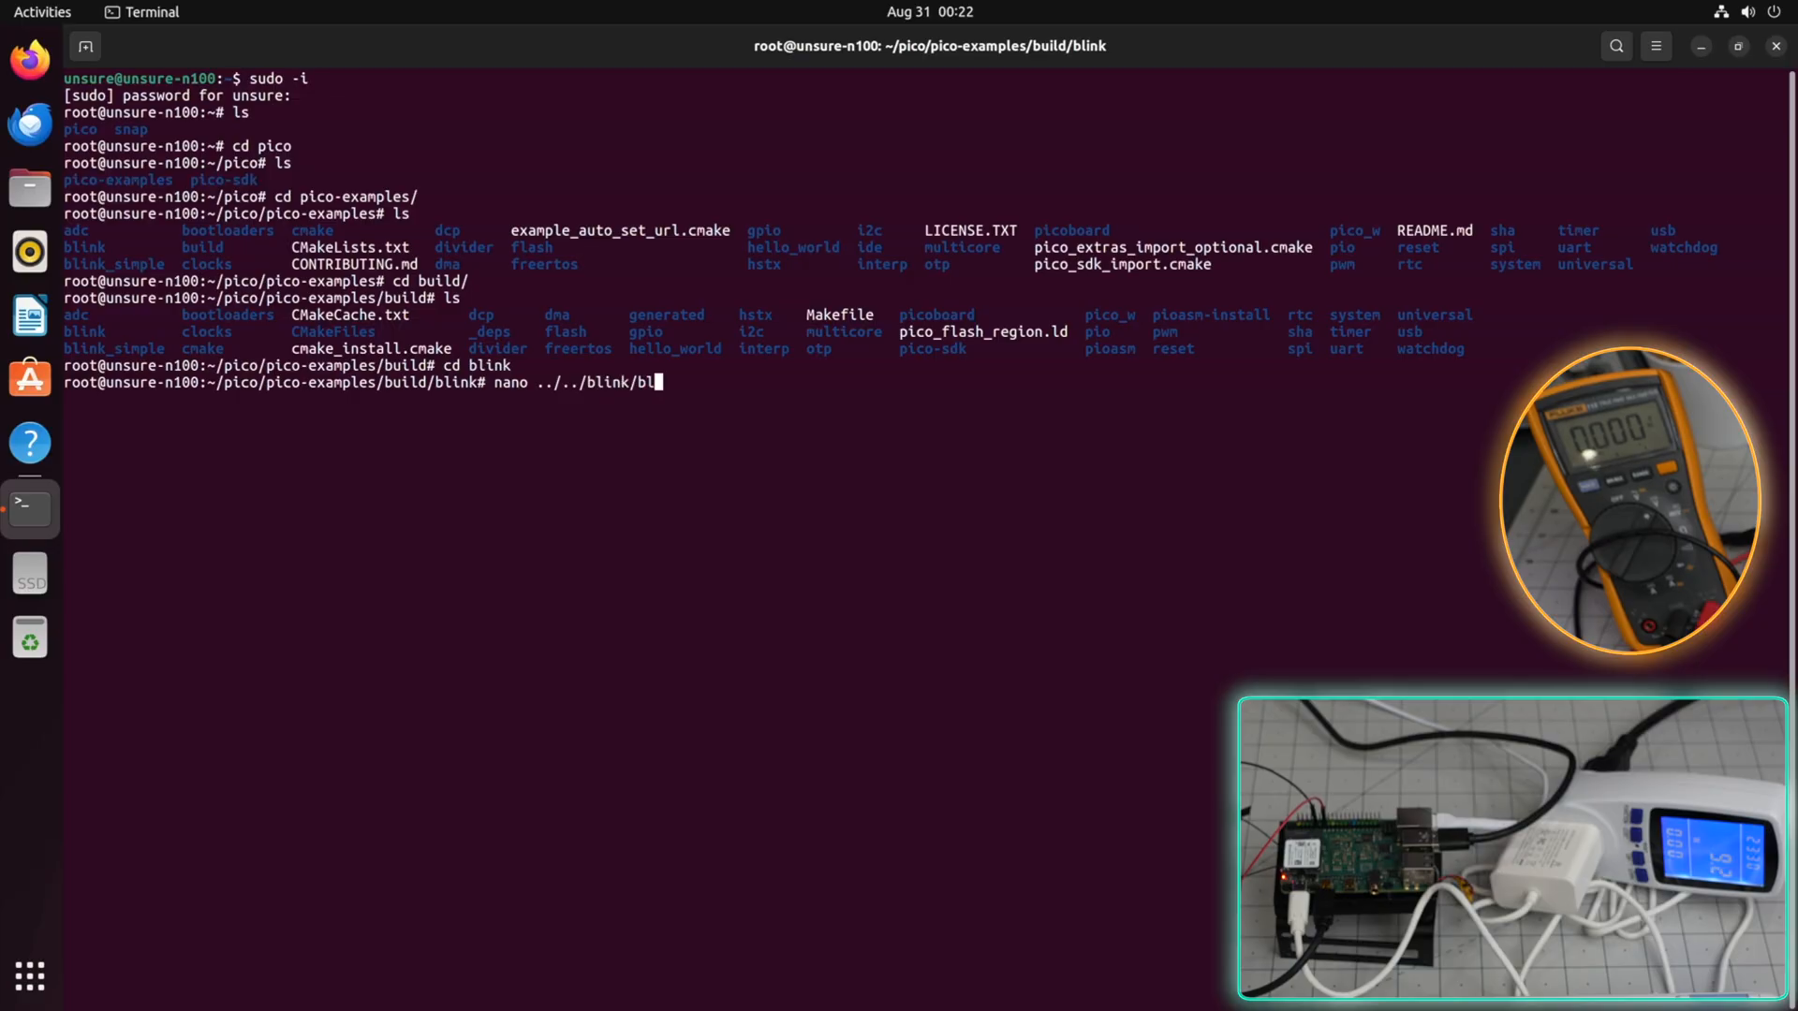
key("Return")
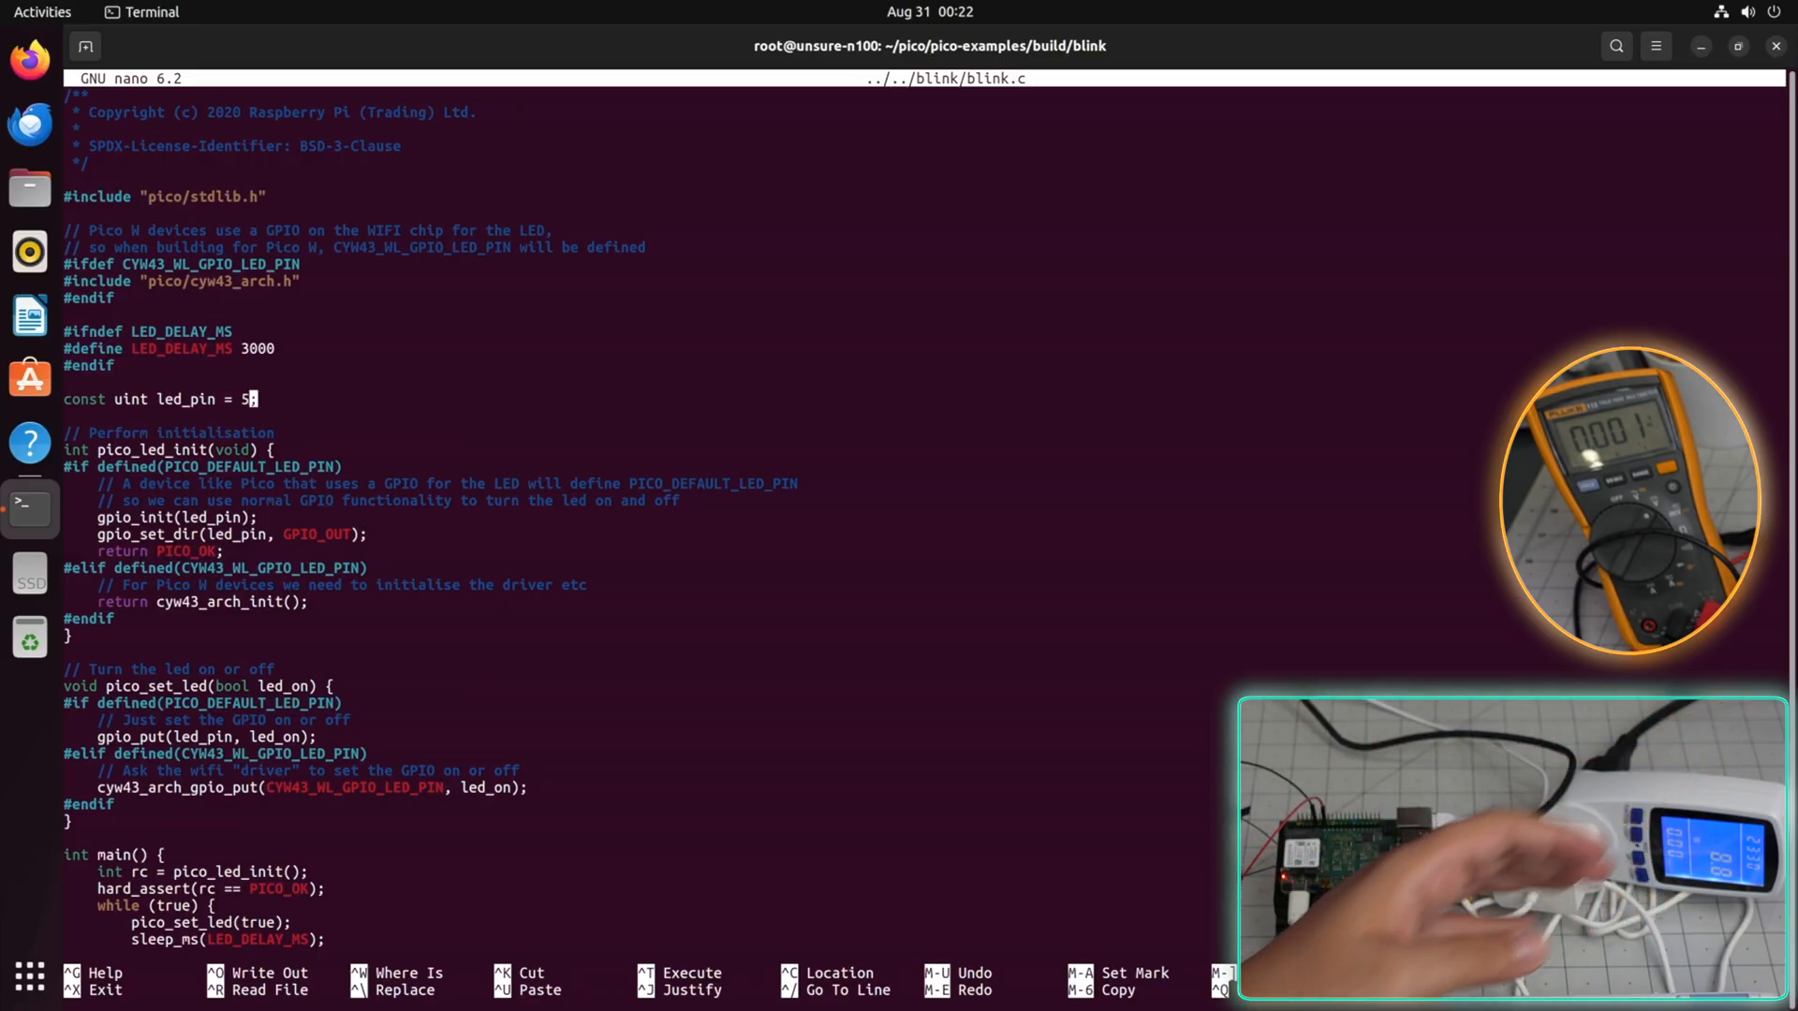
type("6;")
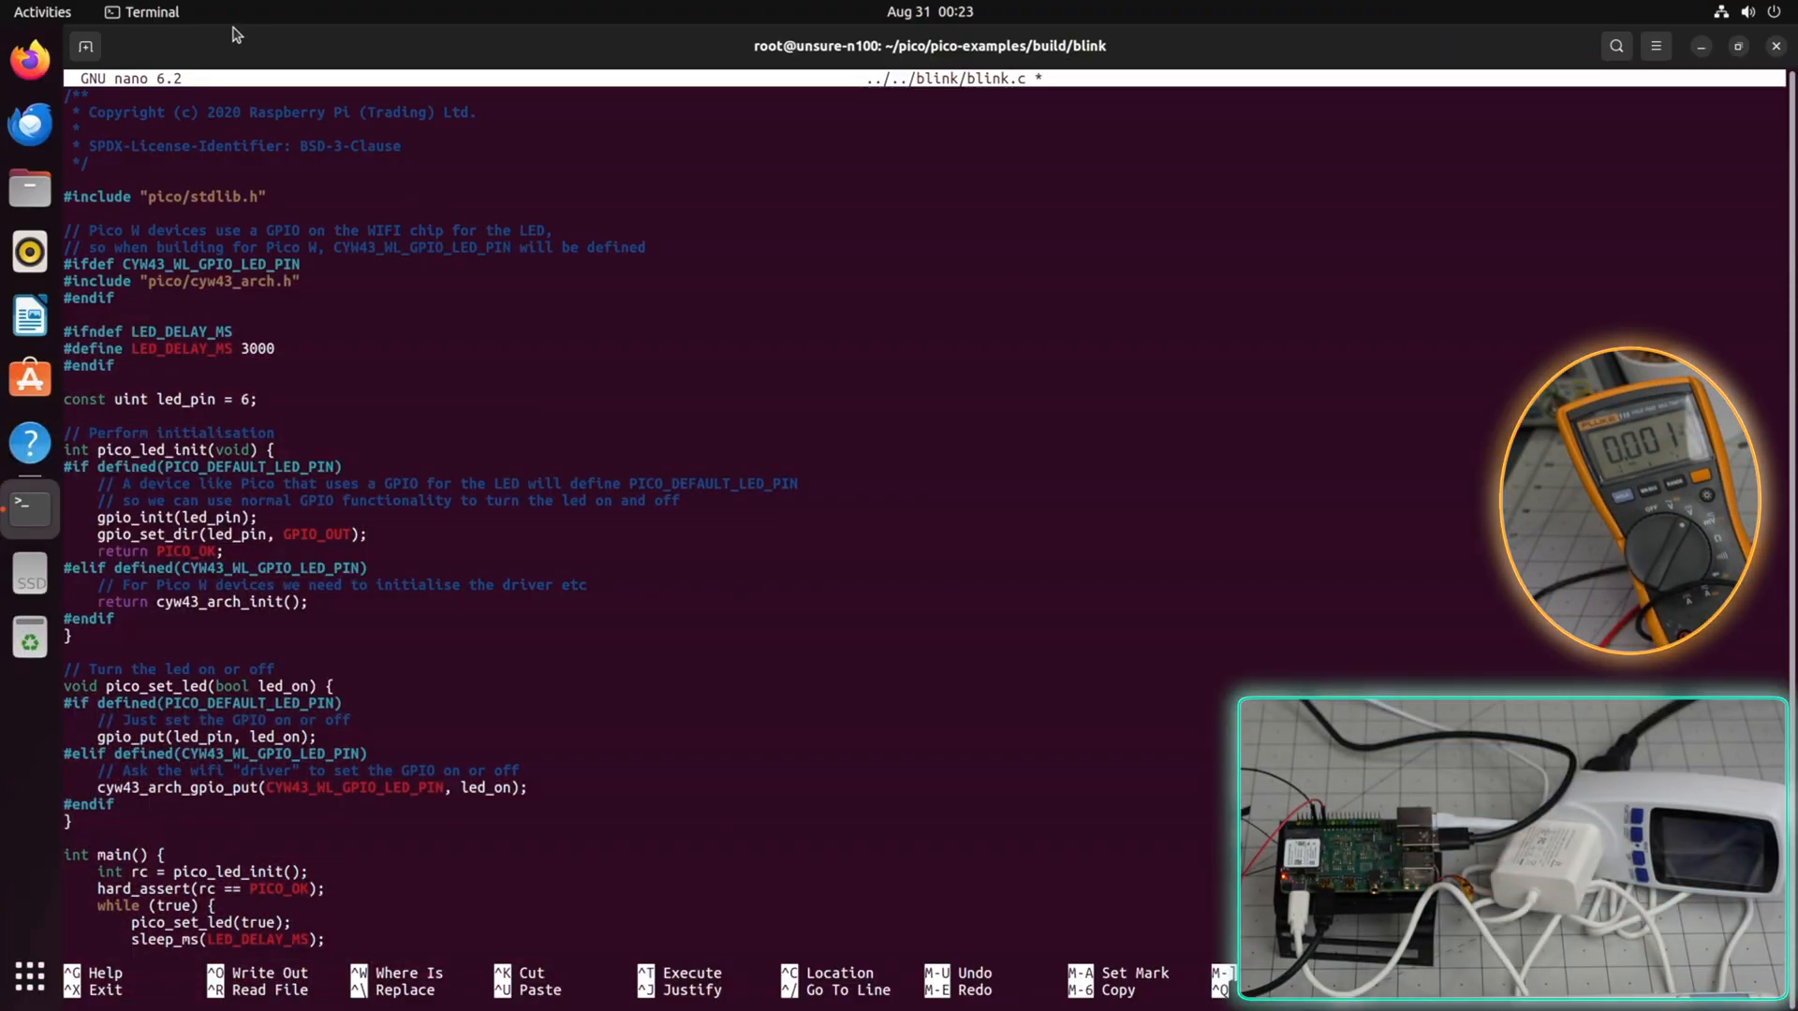
double_click(186, 399)
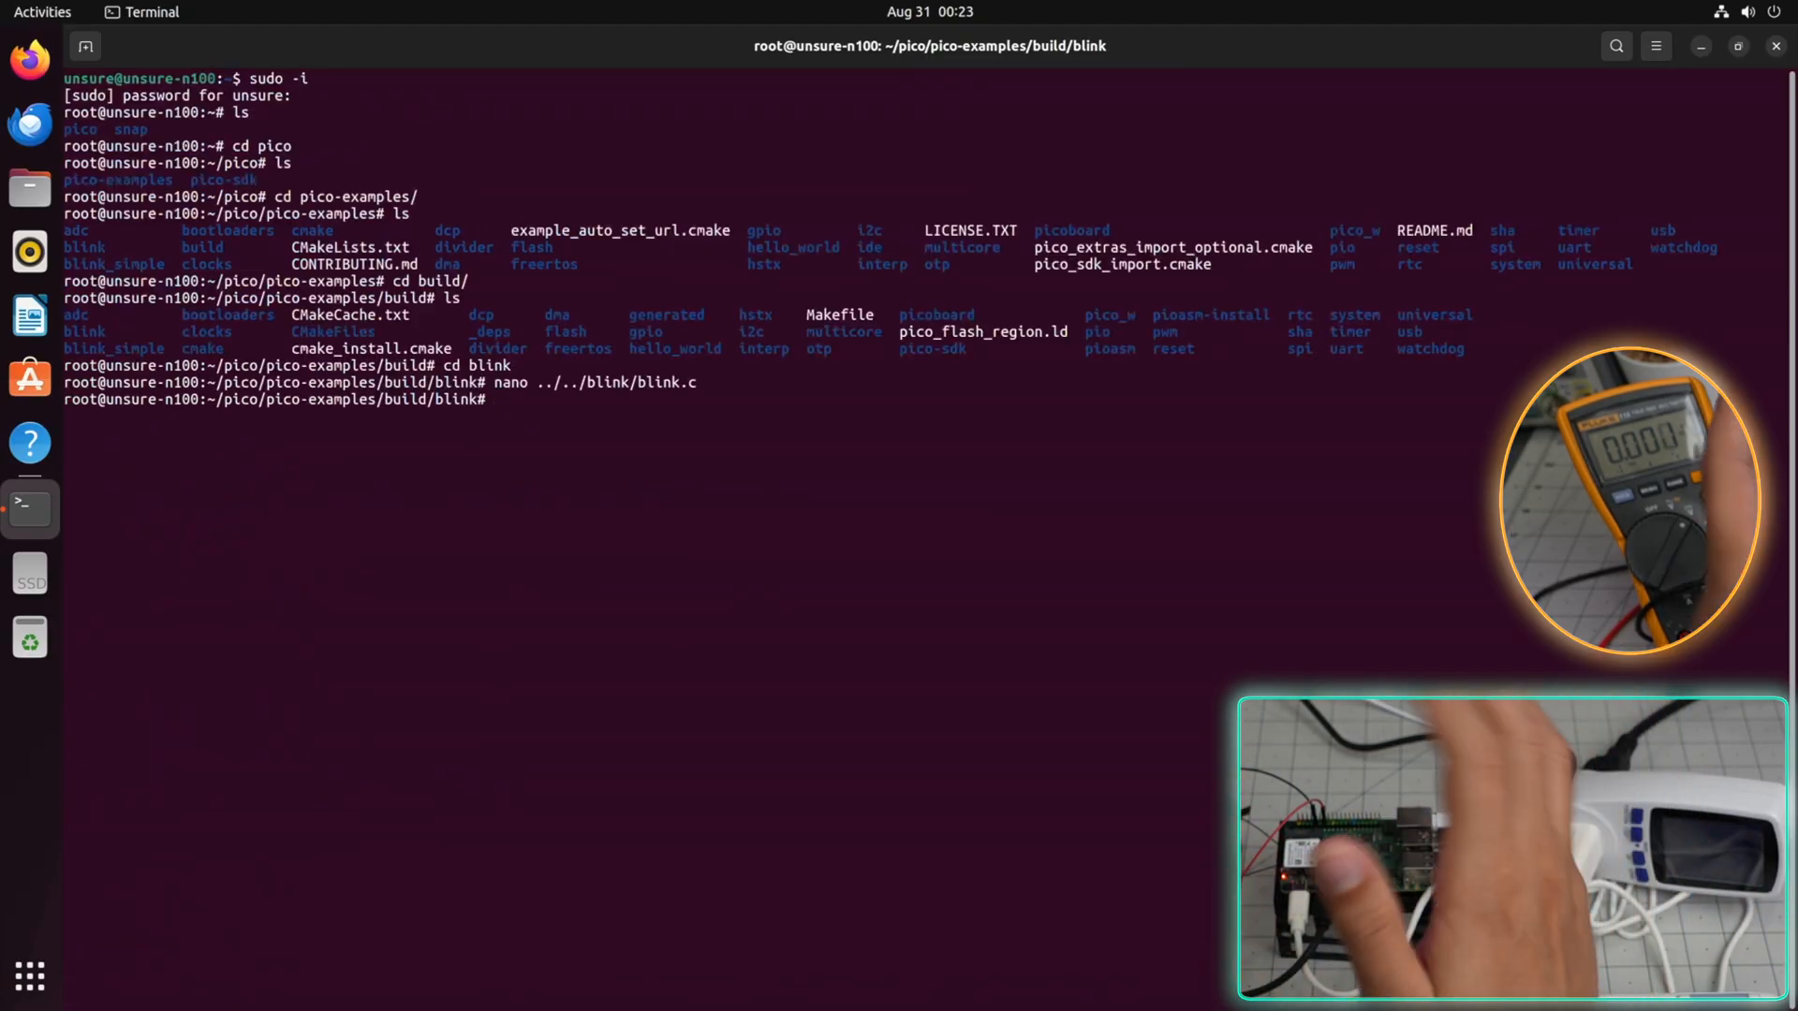
- Rebuild with make -j4 and locate blink.uf2 in the opened build folder
type("make -j4")
type("xdg-ope")
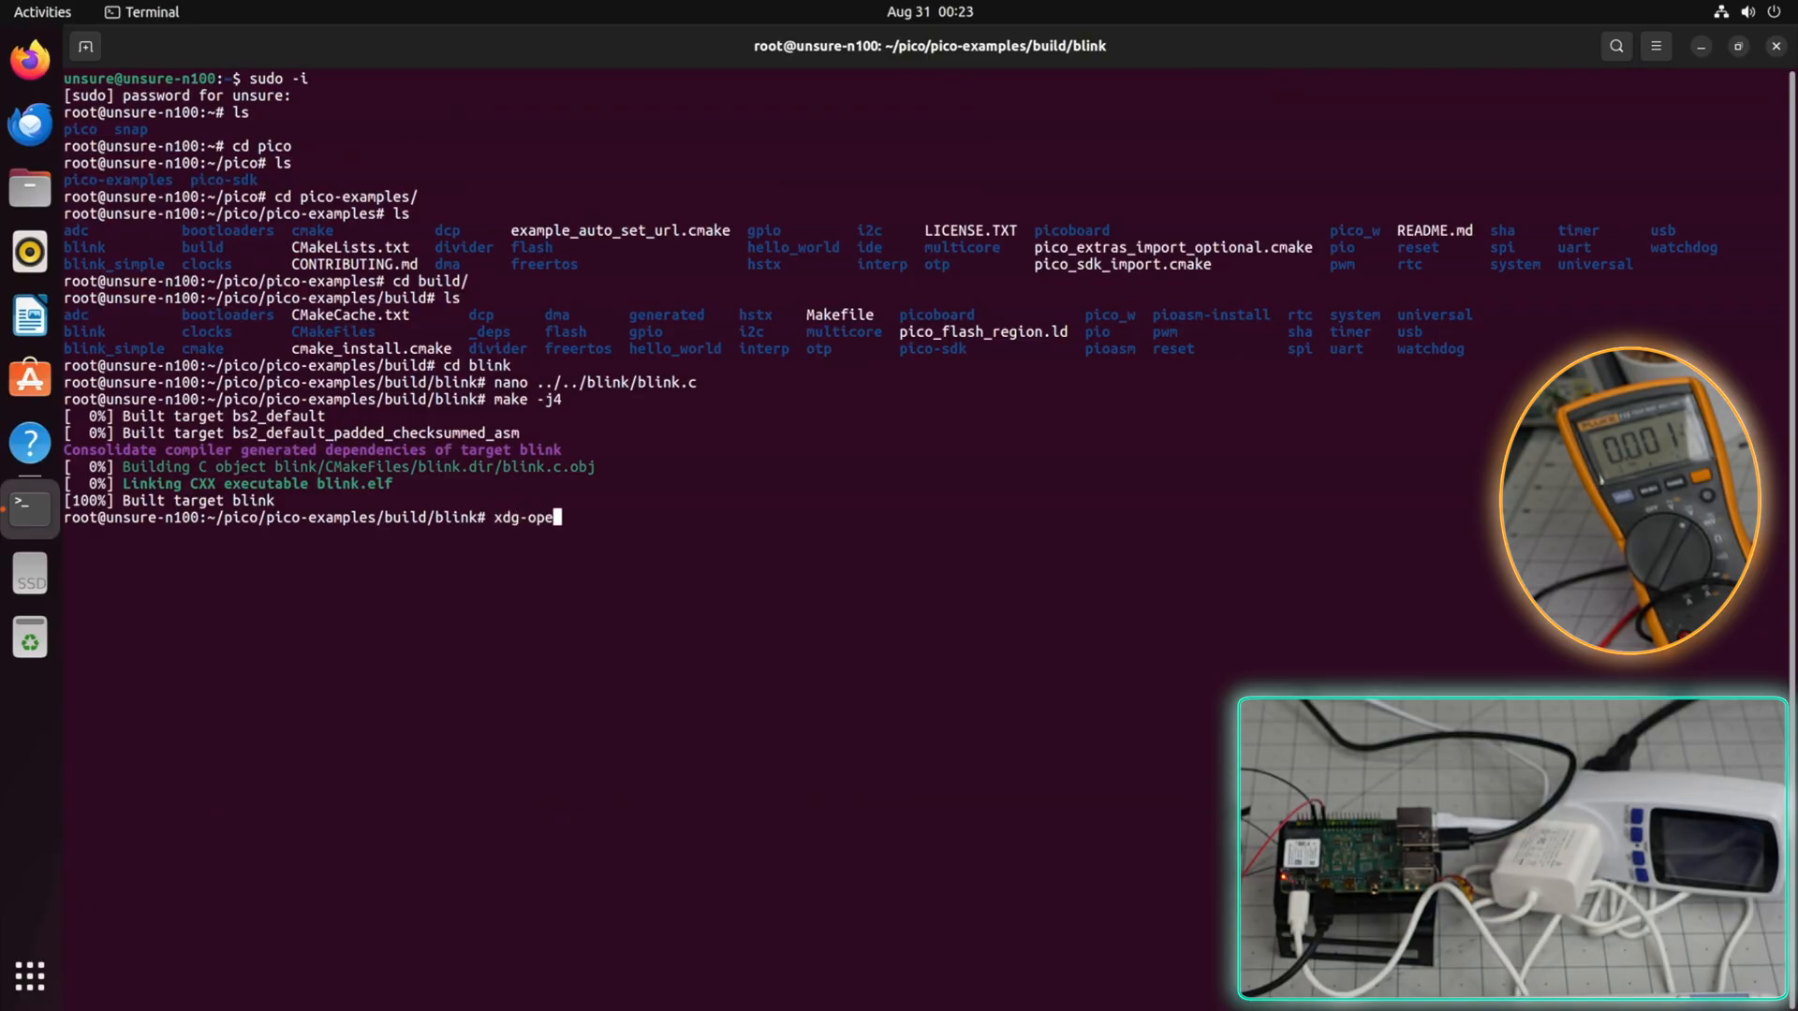
key("Return")
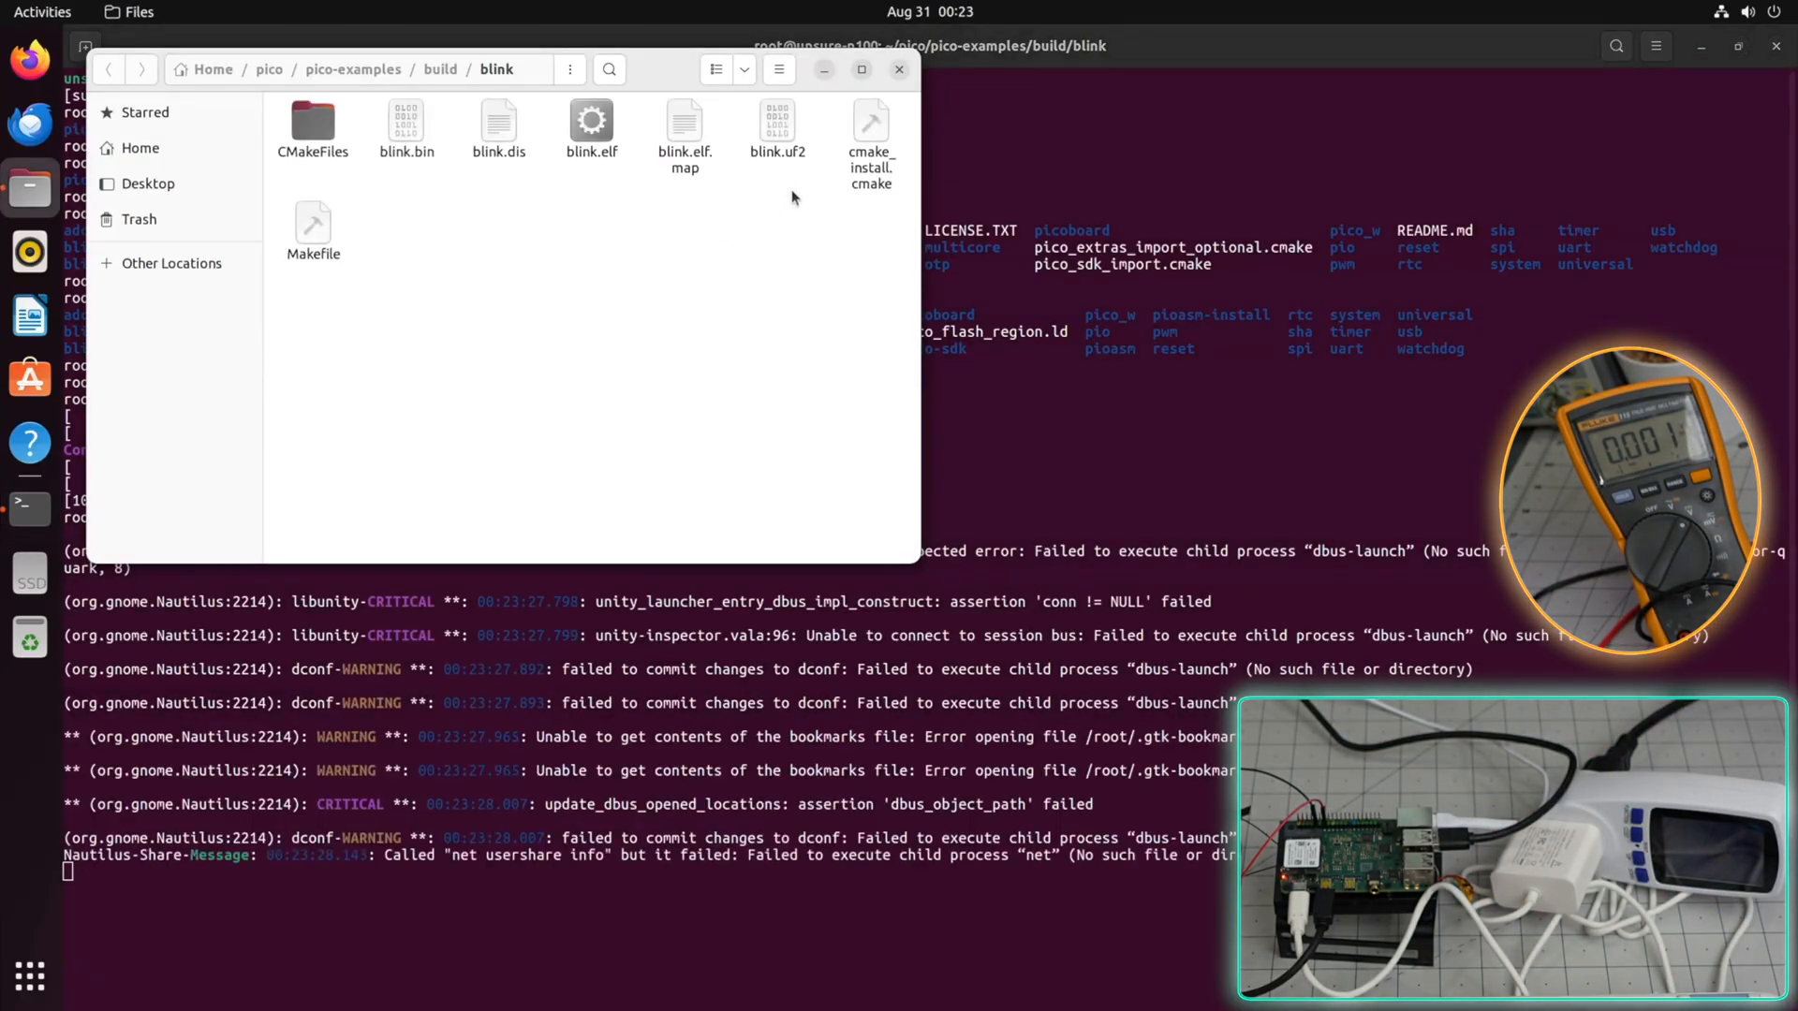
left_click(776, 149)
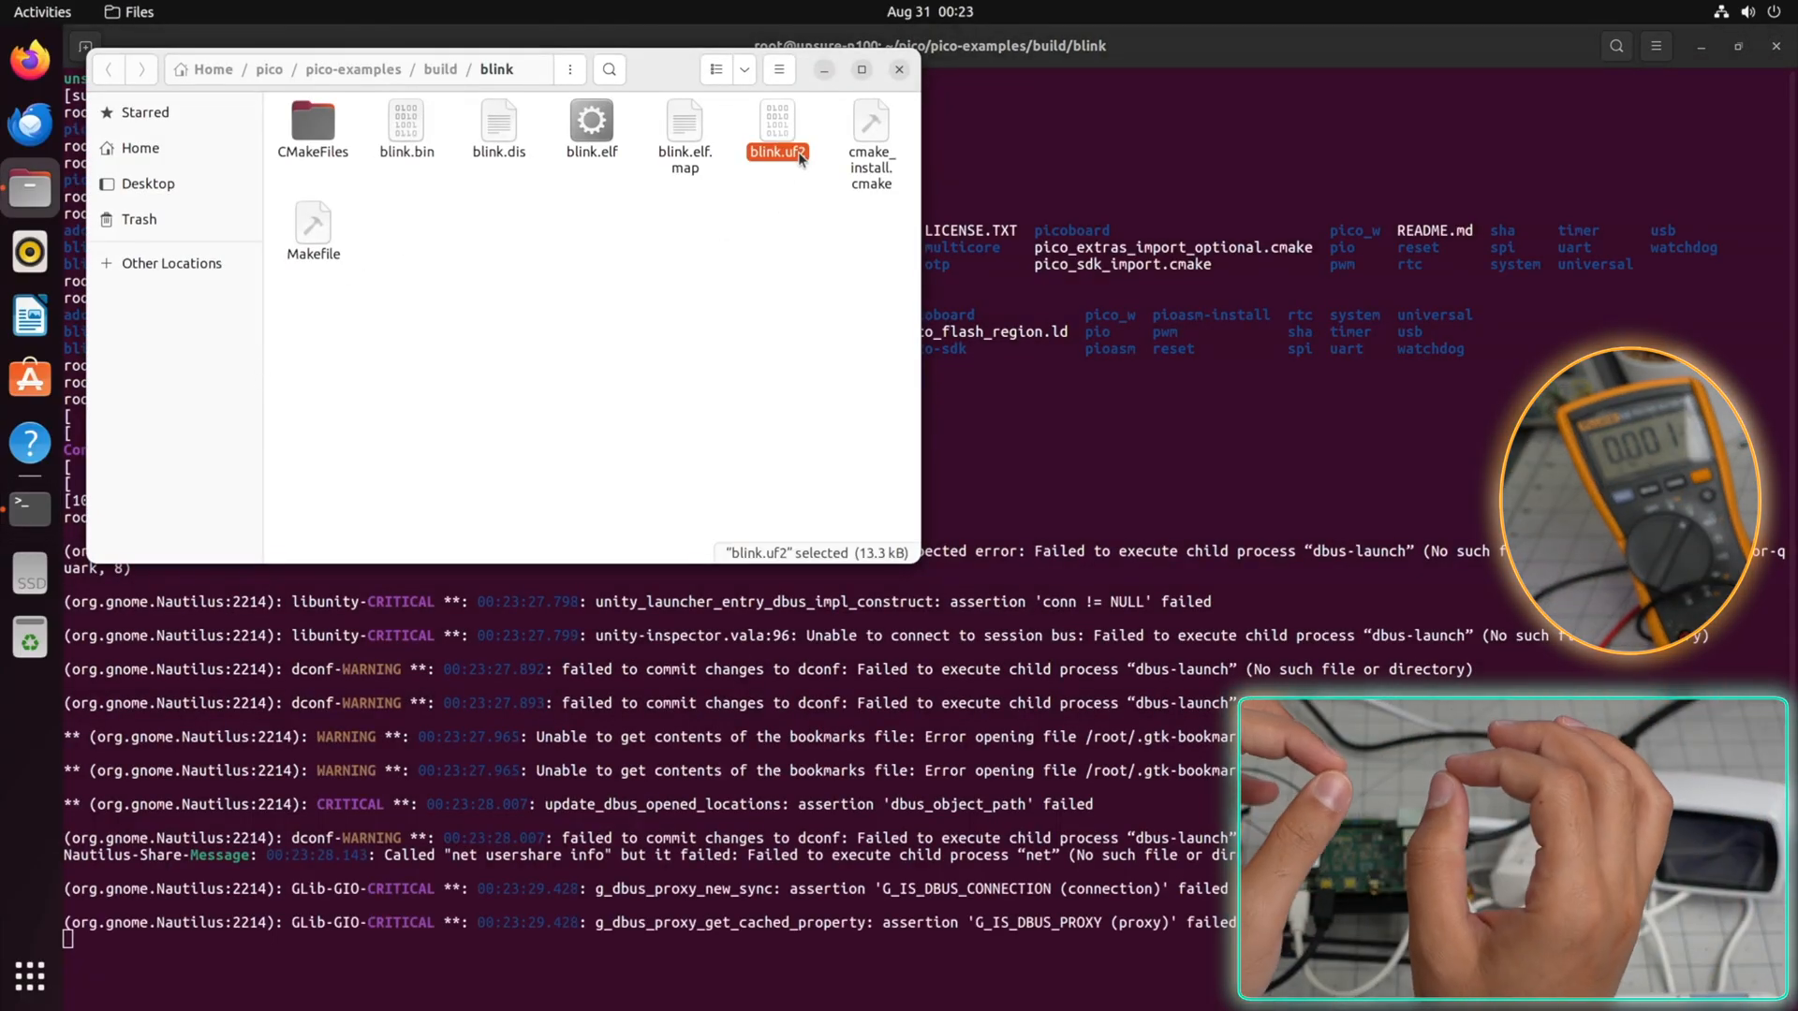